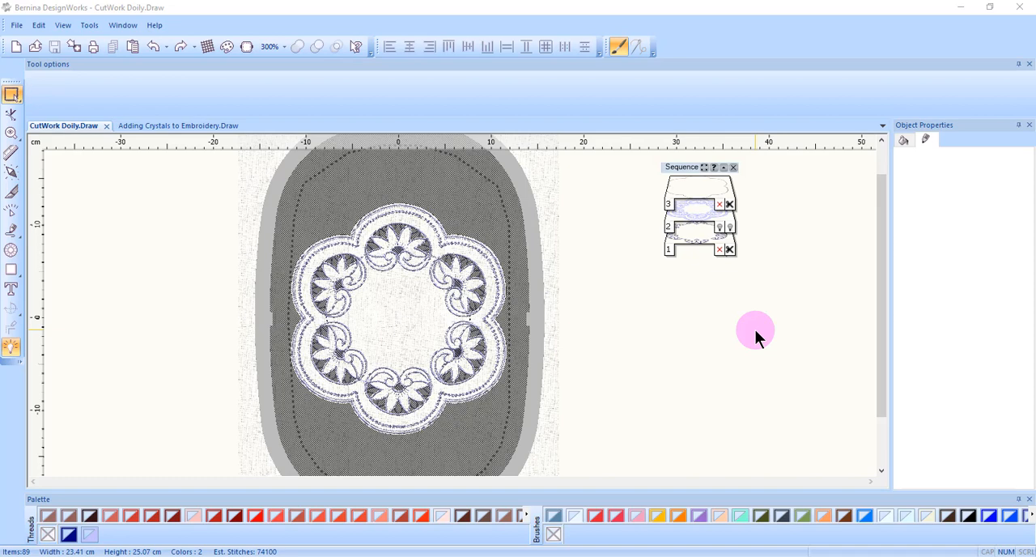
Open the Save As dialog for the CutWork Doily from the File menu
click(15, 25)
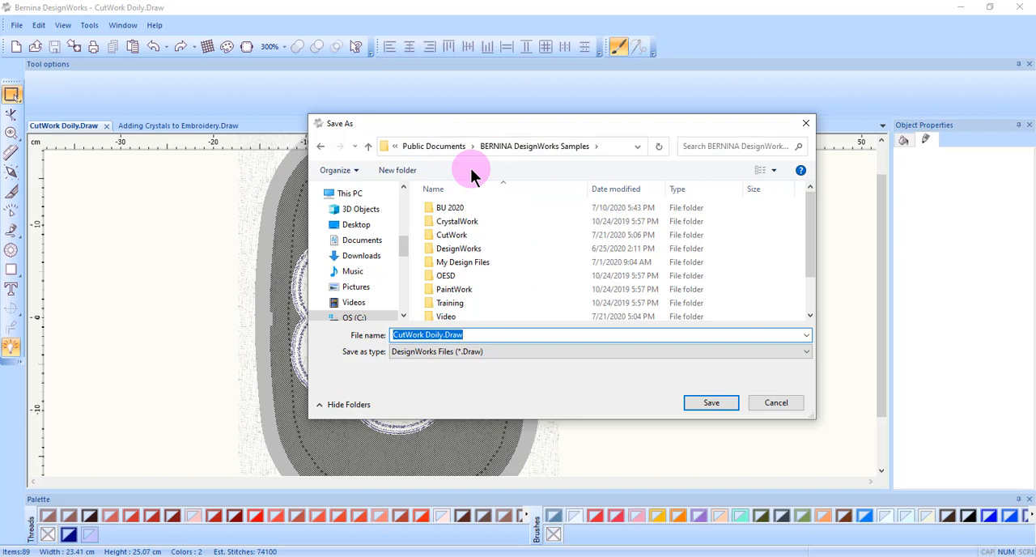
mouse_move(509, 177)
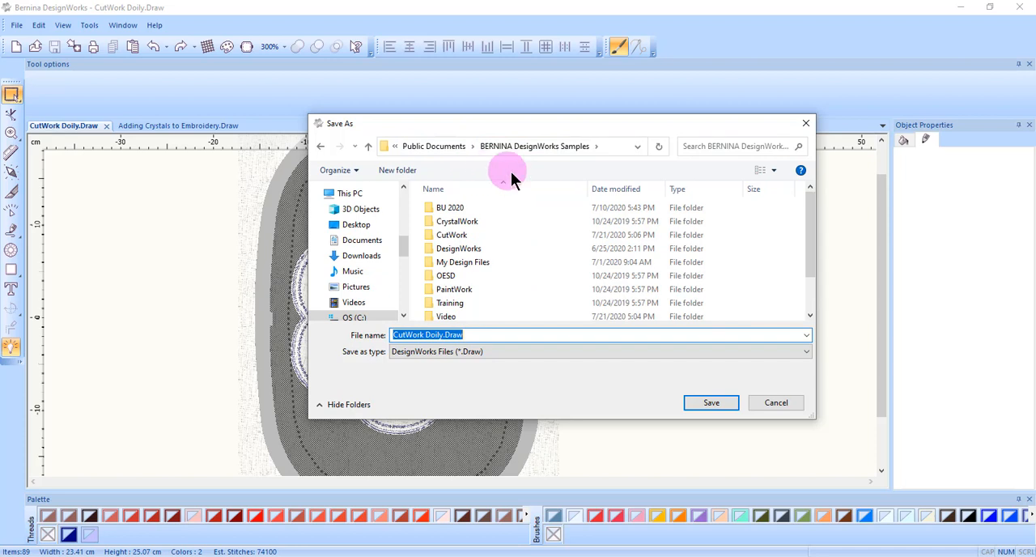
Create a 'My Designs' folder in the samples folder and save the doily there
click(396, 170)
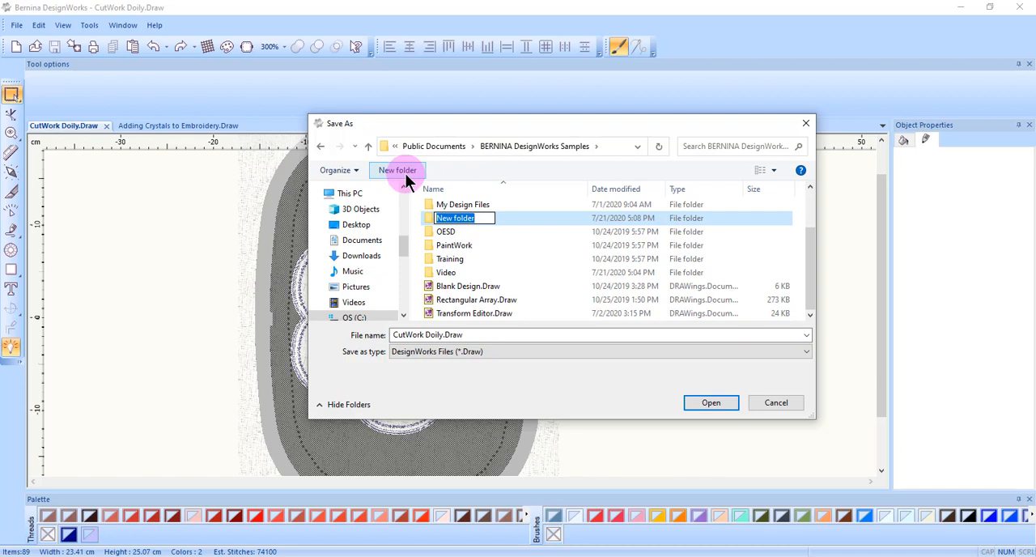
text(My Designs)
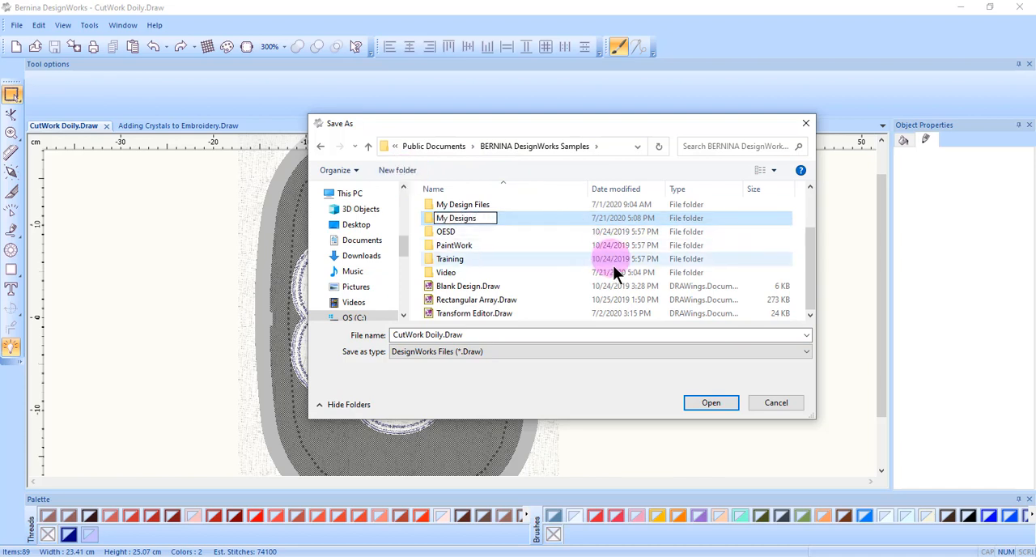
double_click(455, 218)
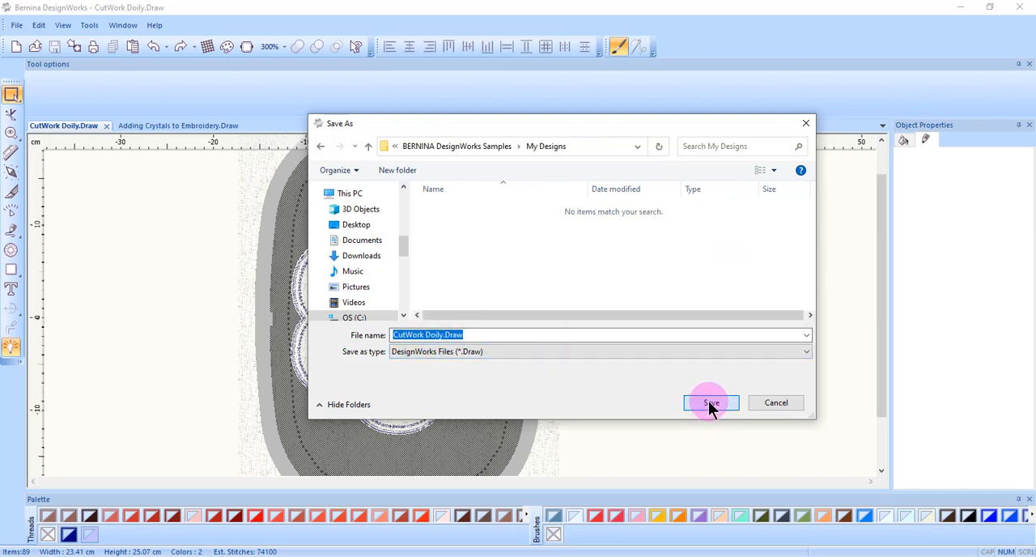
click(709, 403)
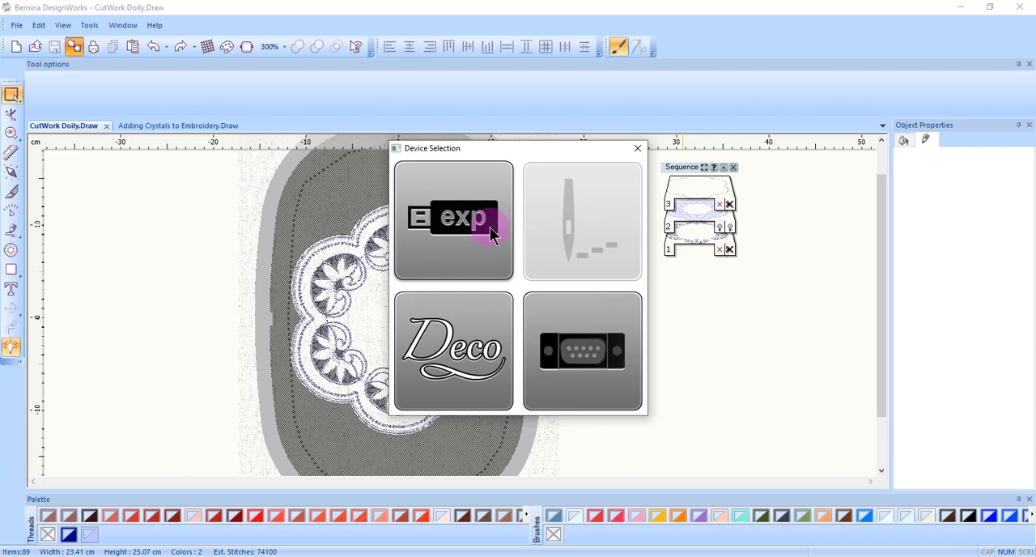
mouse_move(506, 243)
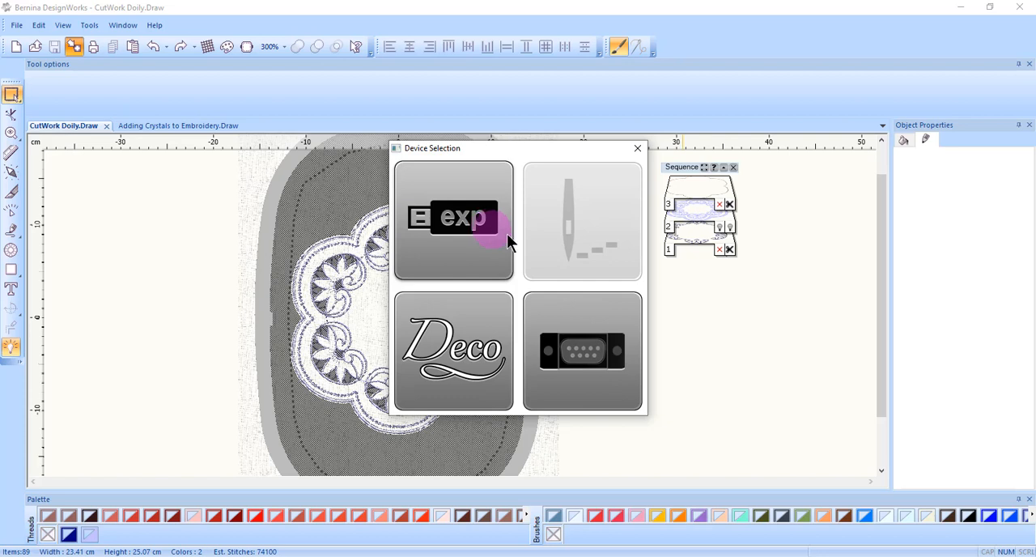
mouse_move(598, 253)
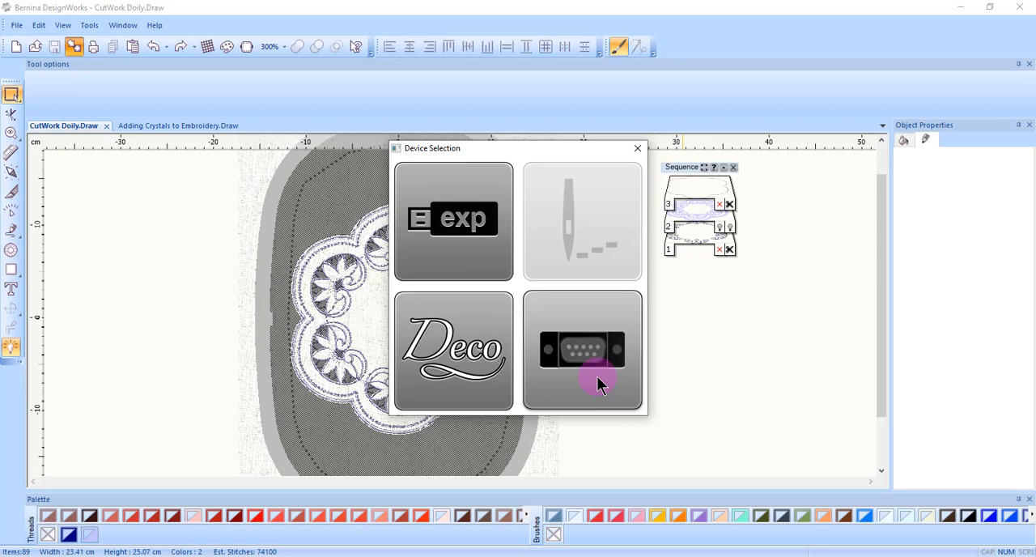
Export the doily to the USB D drive as an exp file and acknowledge success
click(582, 350)
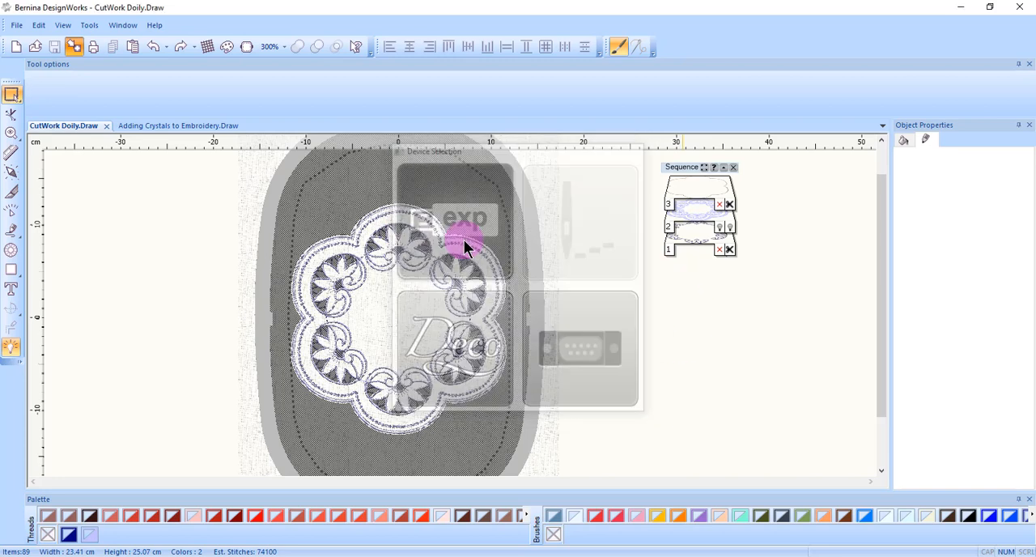
click(465, 234)
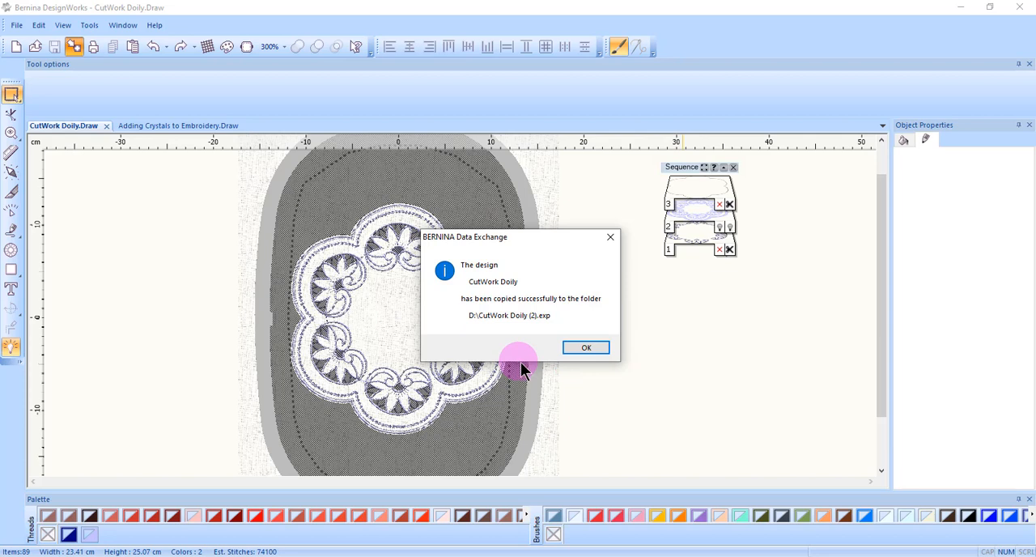
mouse_move(549, 360)
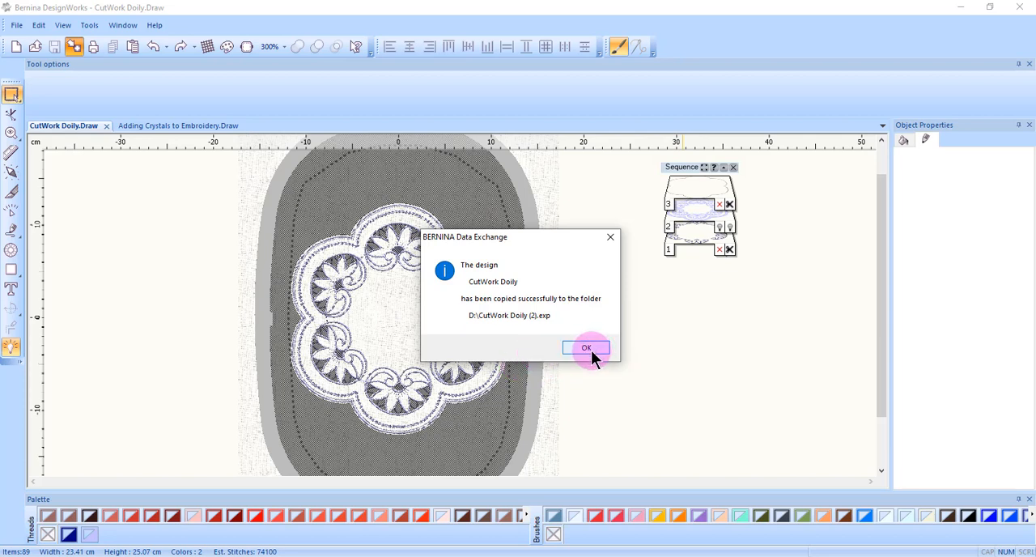
click(586, 347)
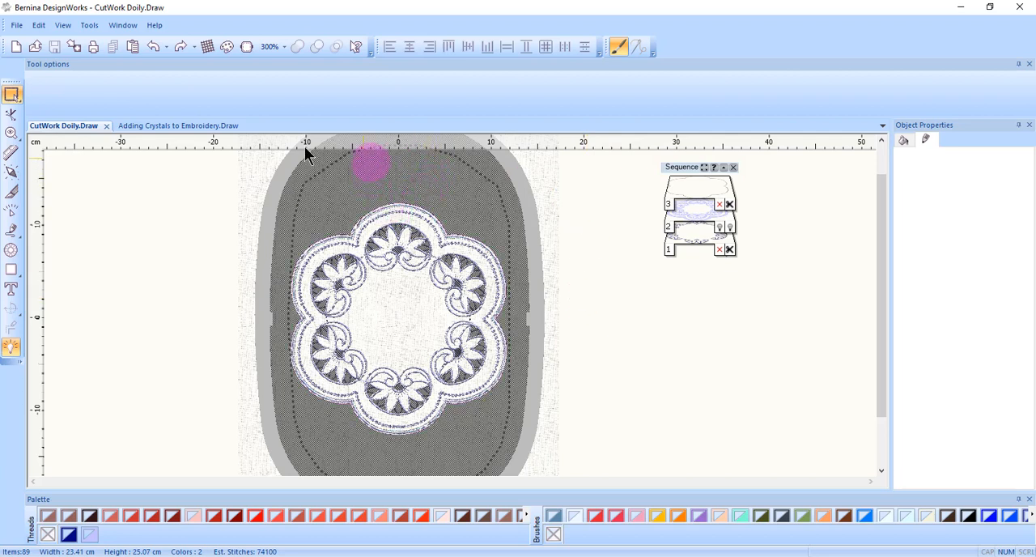
Switch to the Adding Crystals to Embroidery tab and choose Export > Crystals to Machine
click(167, 125)
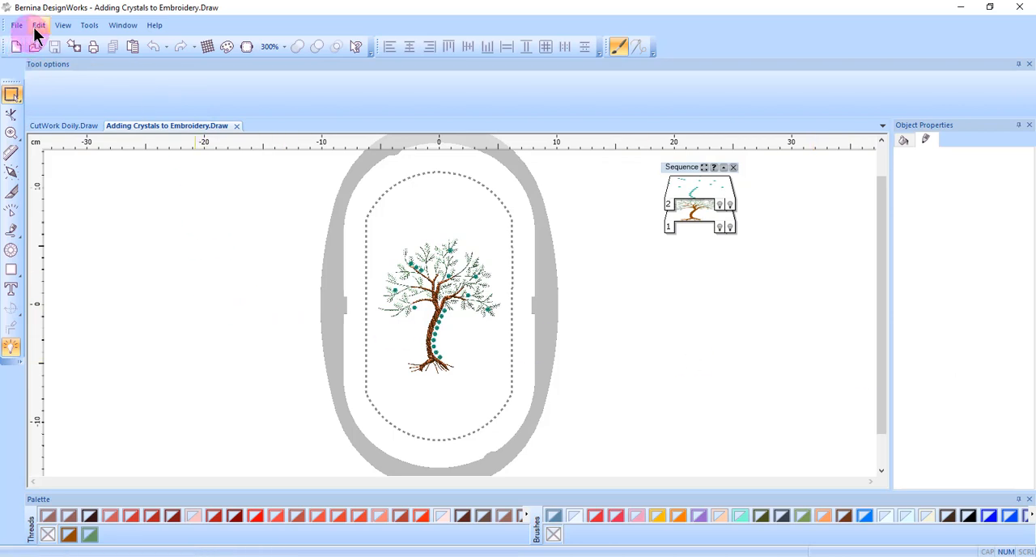
click(16, 25)
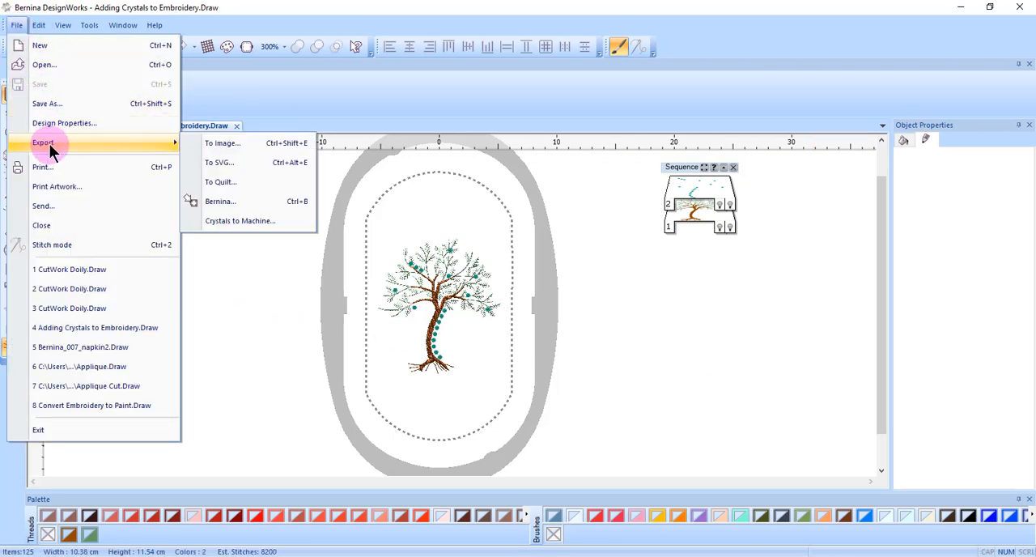
mouse_move(248, 230)
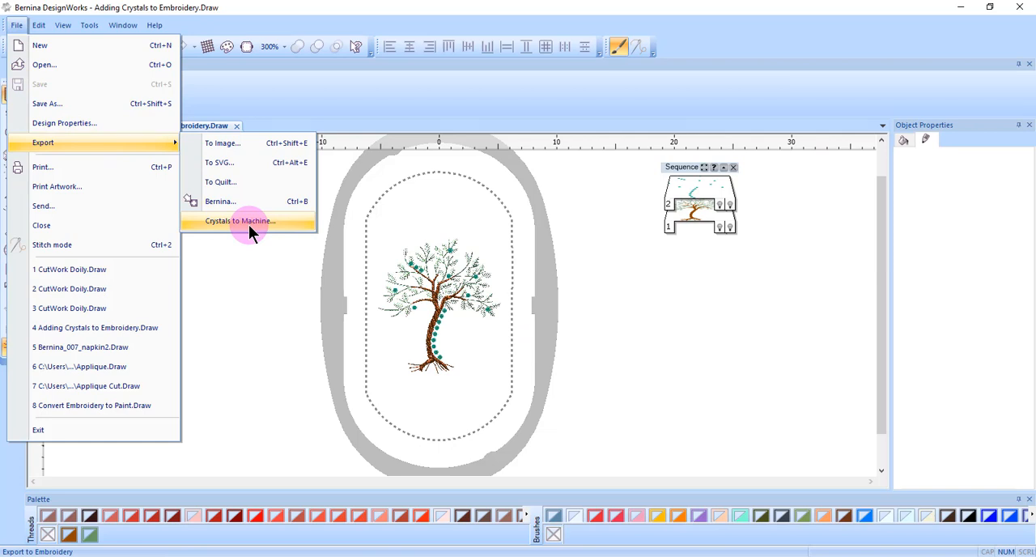
click(239, 220)
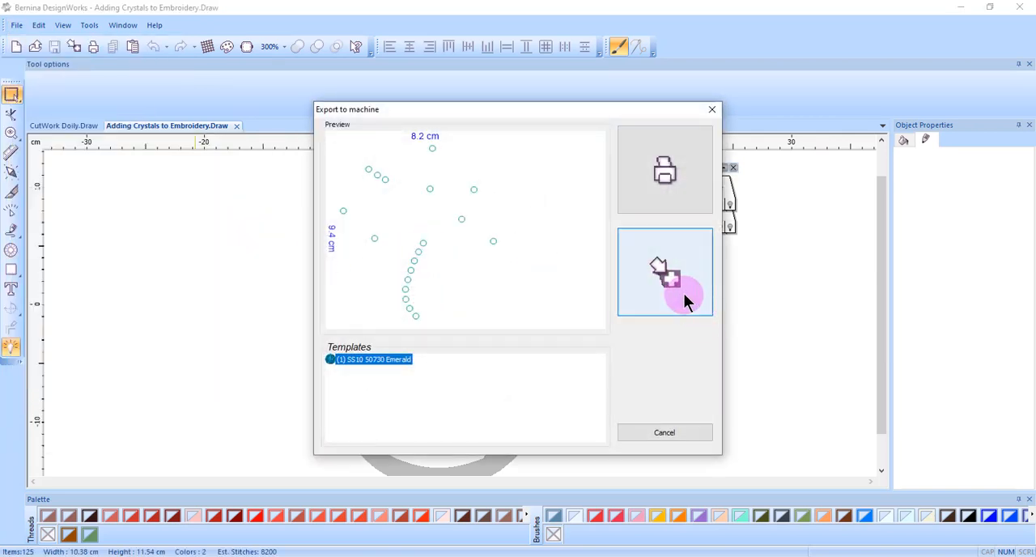
Send the emerald crystal template to USB as exp, confirm, and close the dialog
click(664, 271)
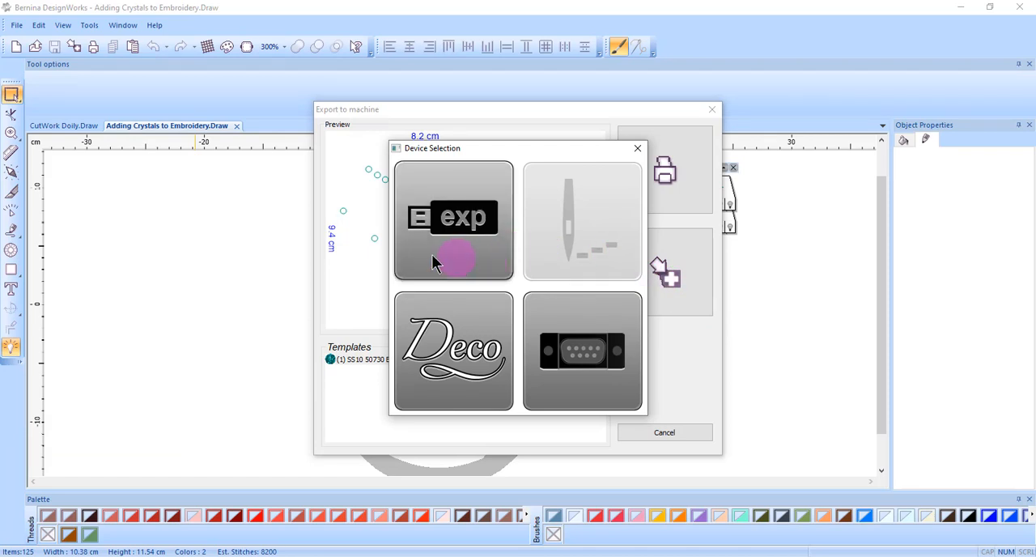
click(452, 220)
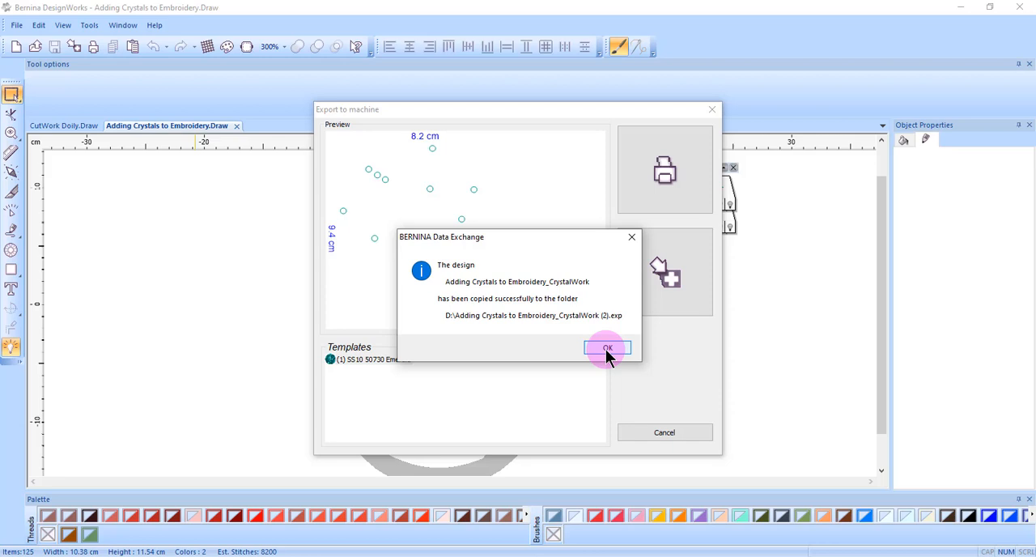
click(607, 348)
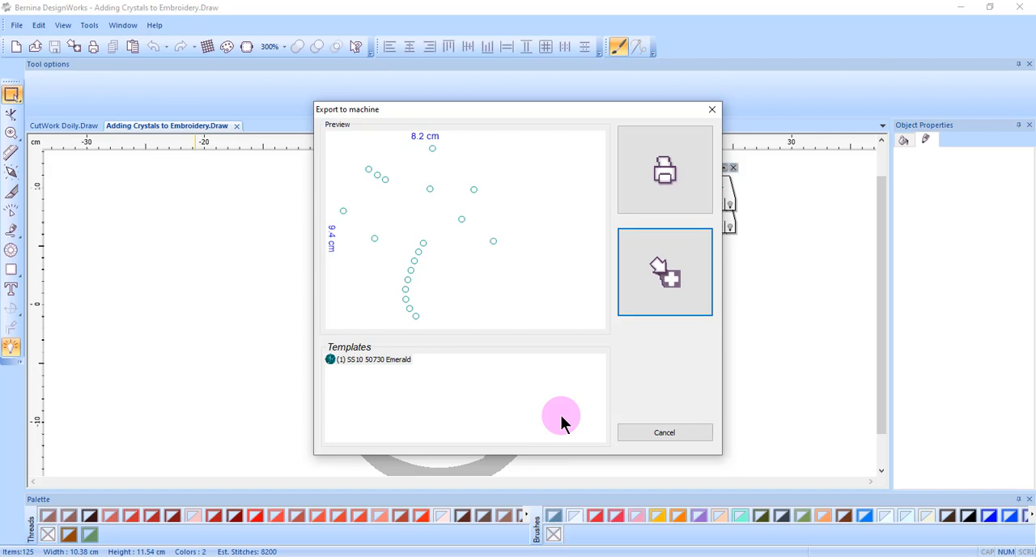
mouse_move(659, 462)
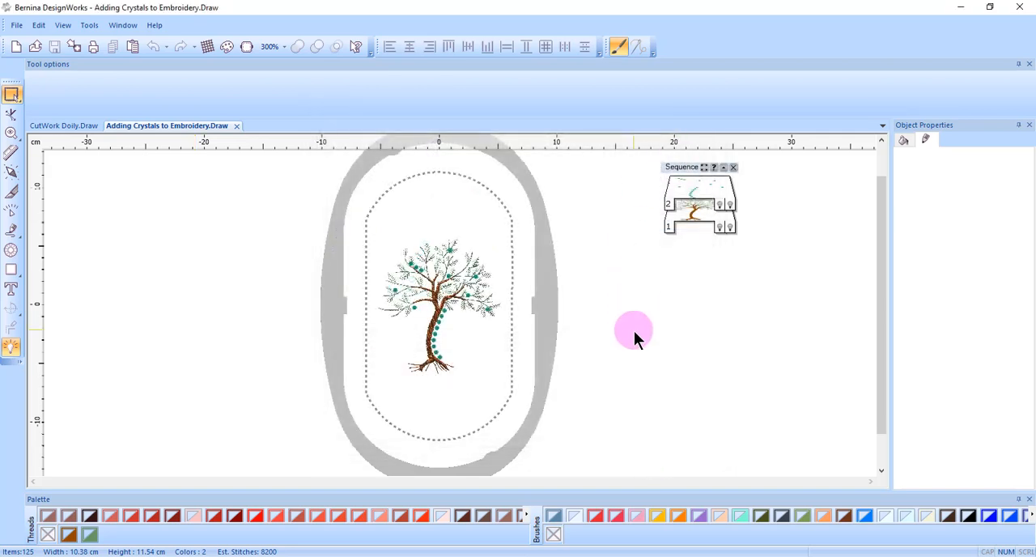
click(74, 46)
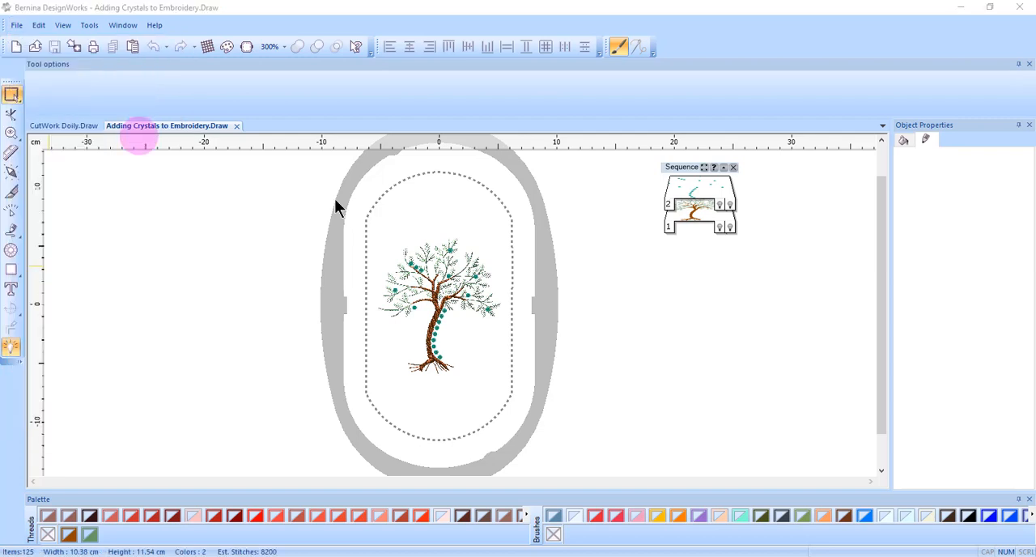
click(807, 351)
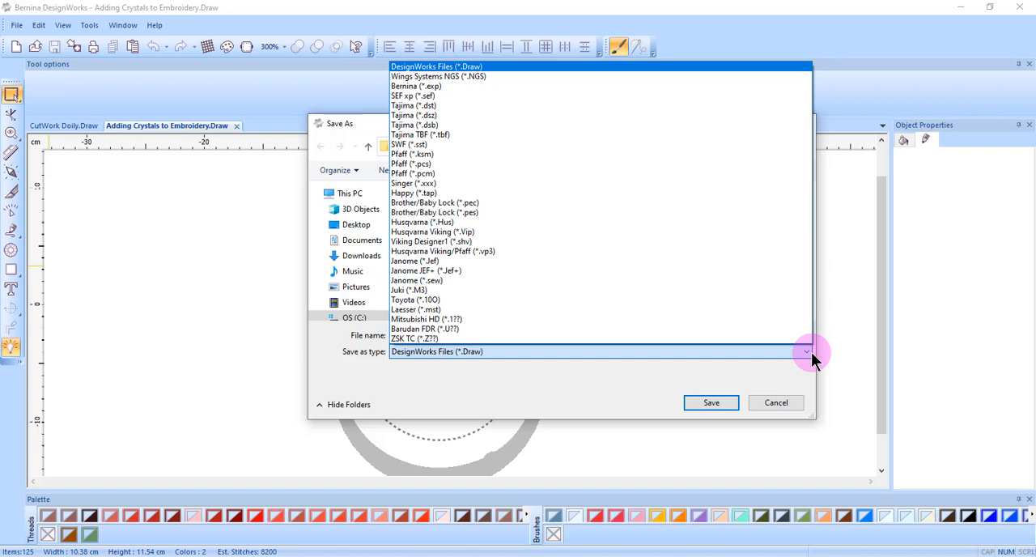
click(774, 402)
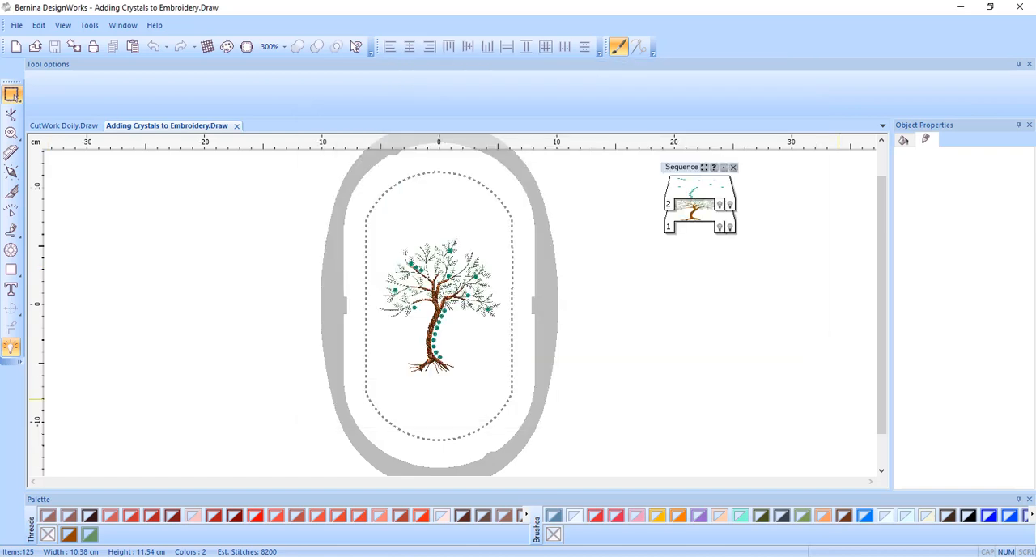